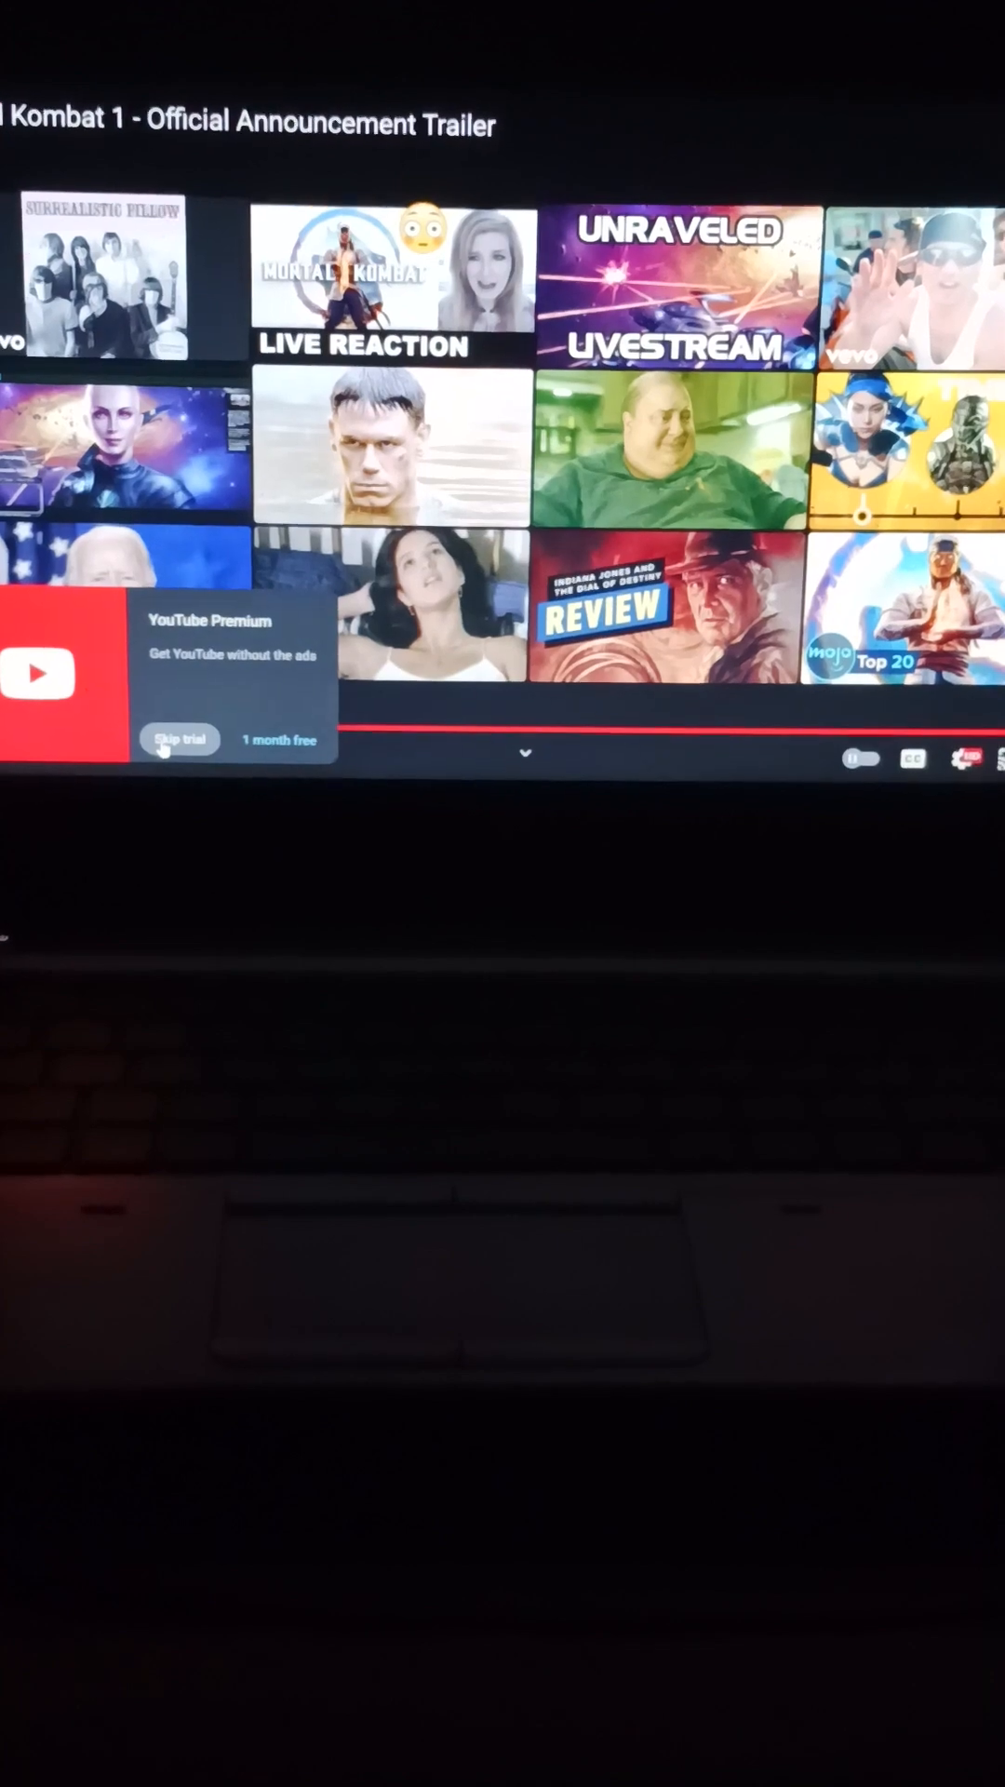
# Skip the YouTube Premium trial offer, leaving the trailer's end-screen recommendations visible
pyautogui.click(179, 739)
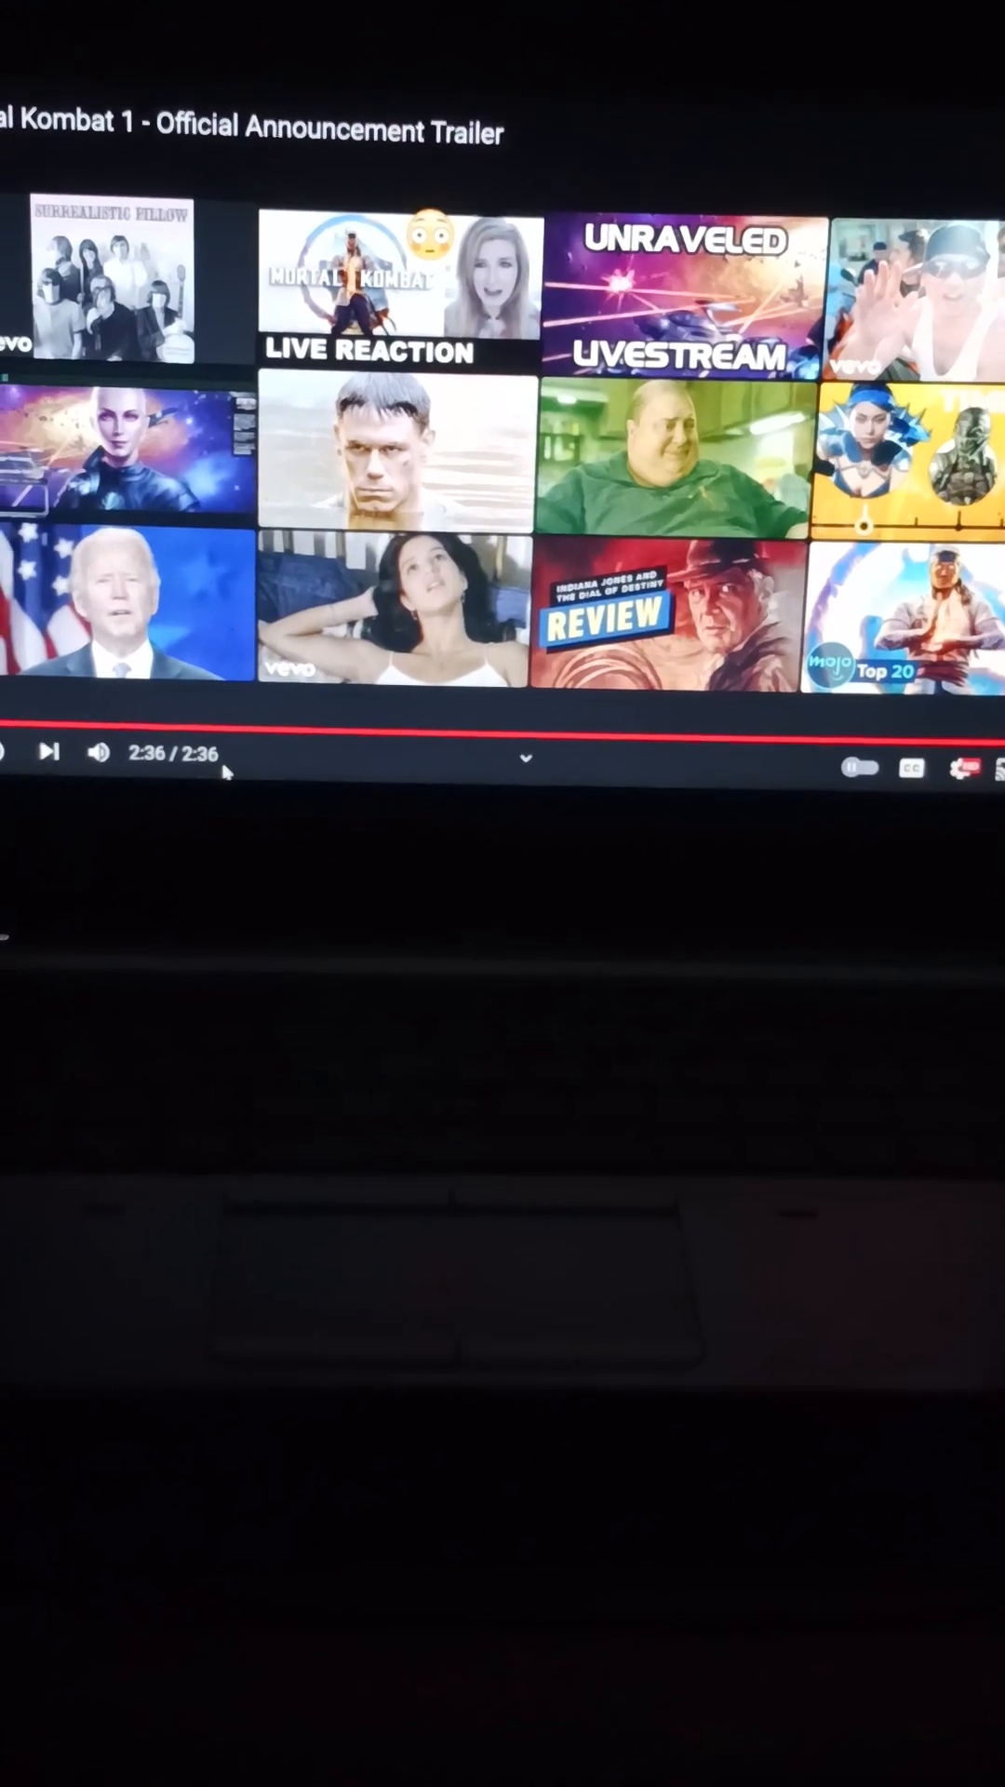